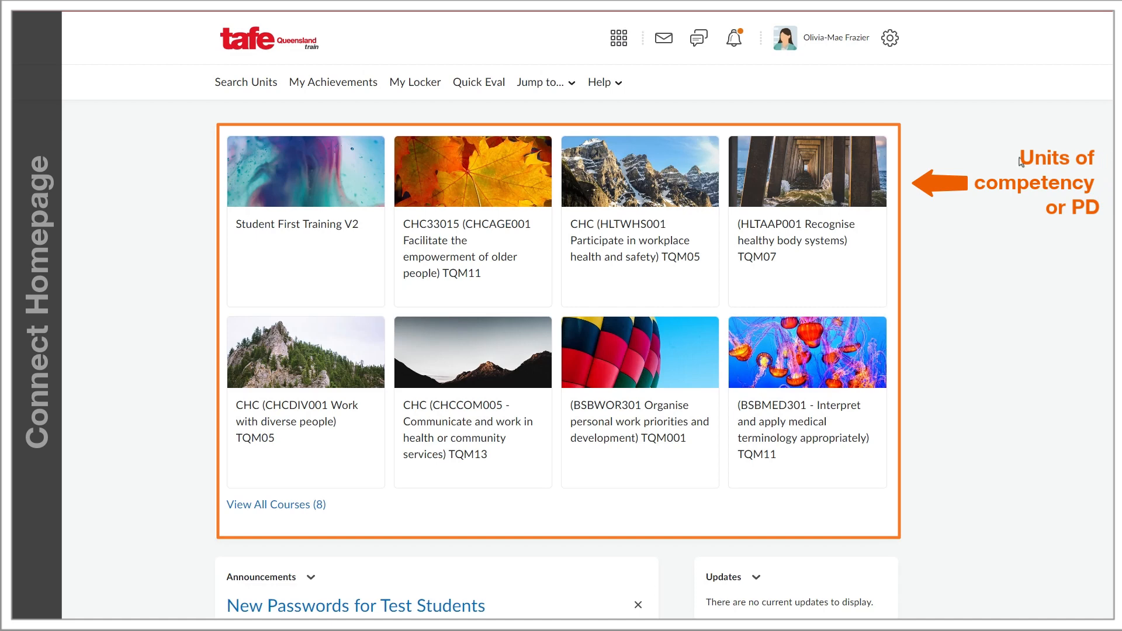
pyautogui.moveTo(460, 237)
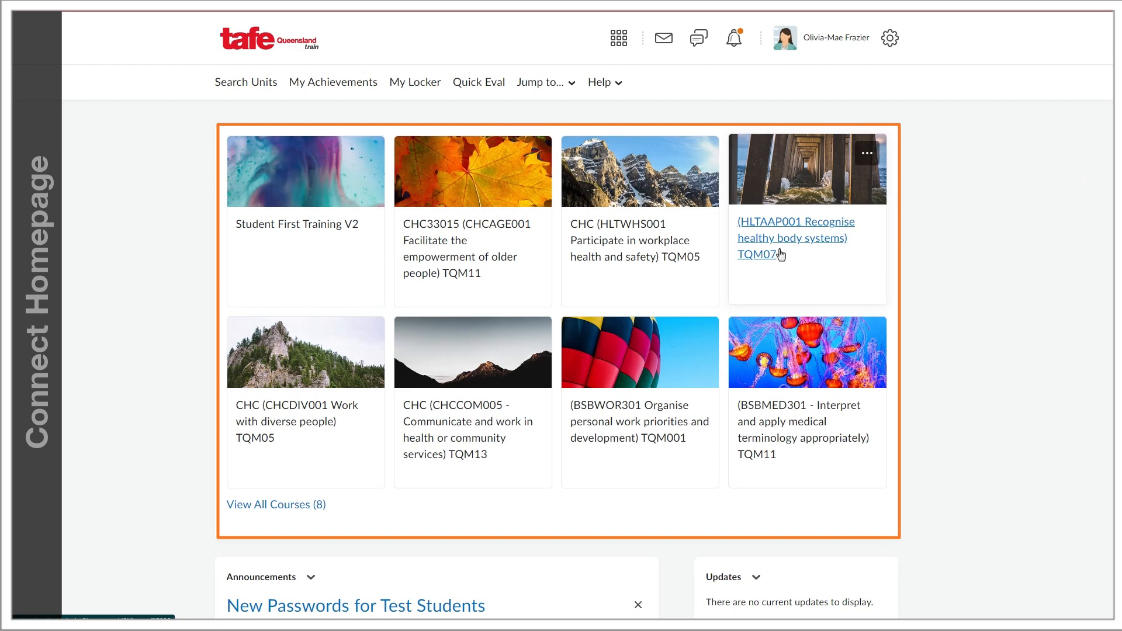
pyautogui.moveTo(306, 460)
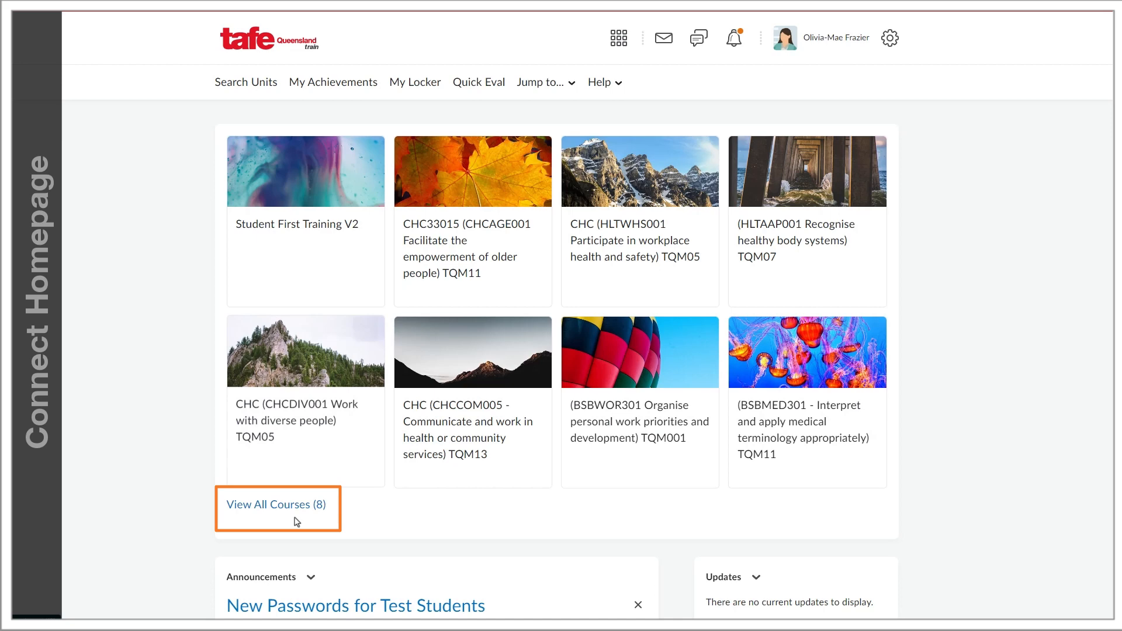
pyautogui.moveTo(273, 505)
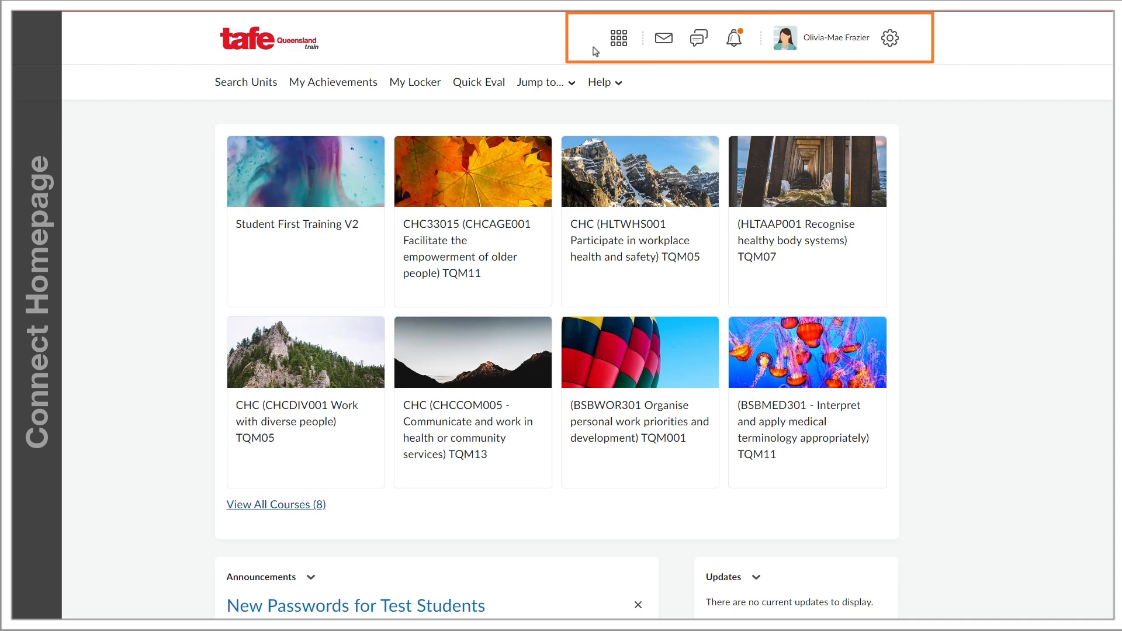
pyautogui.moveTo(662, 37)
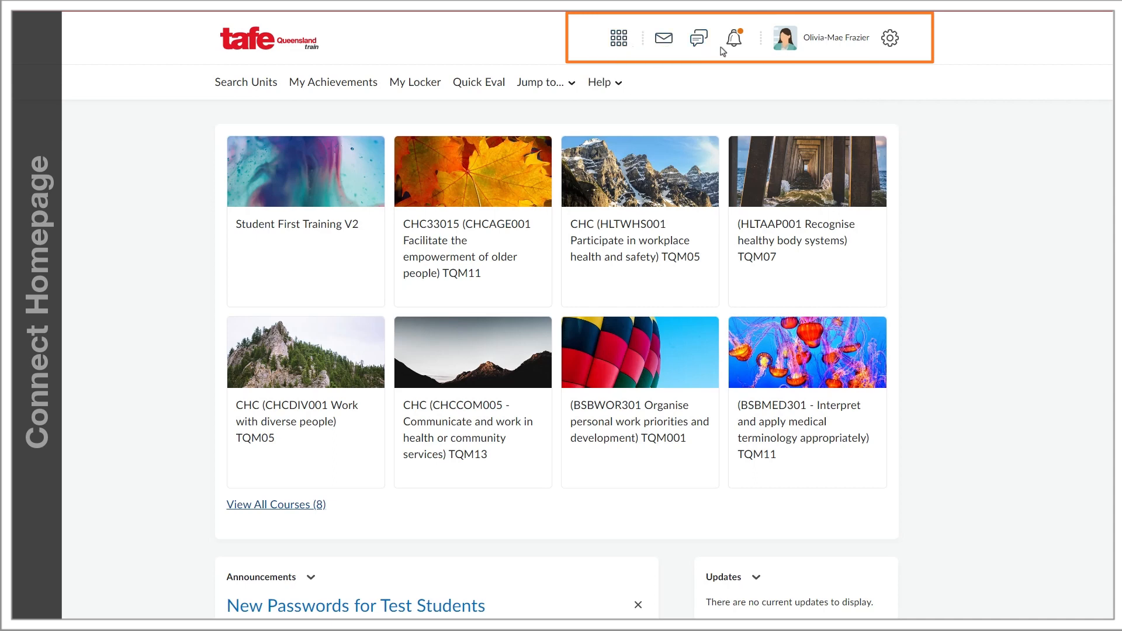
pyautogui.moveTo(820, 44)
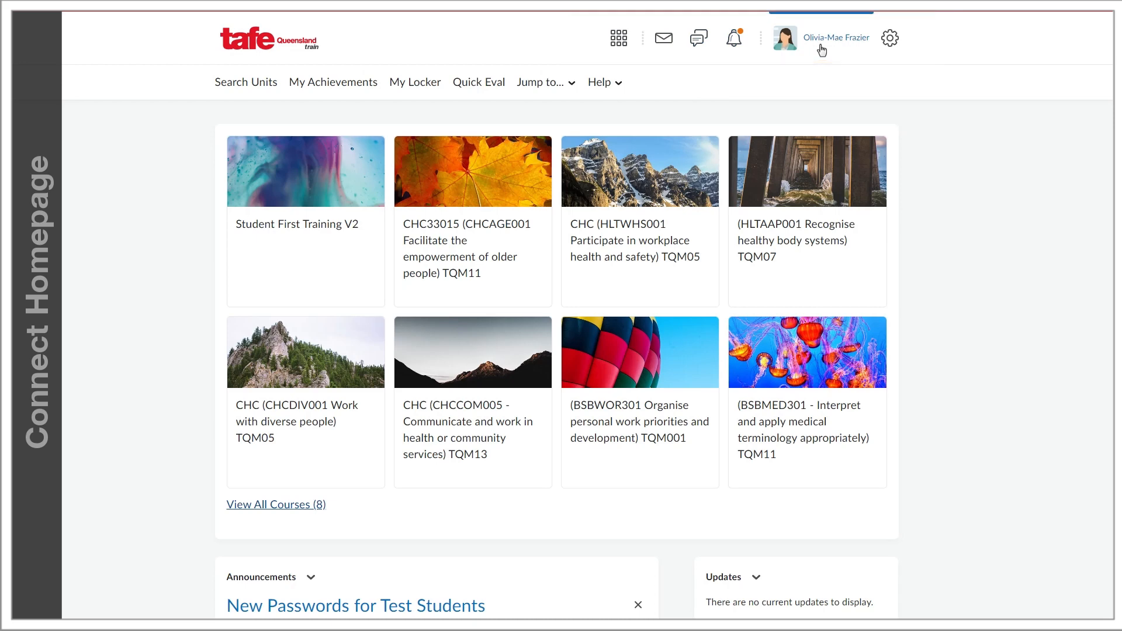
# Step: Show the account menu with profile, portfolio, notifications, account settings and log out
pyautogui.click(823, 37)
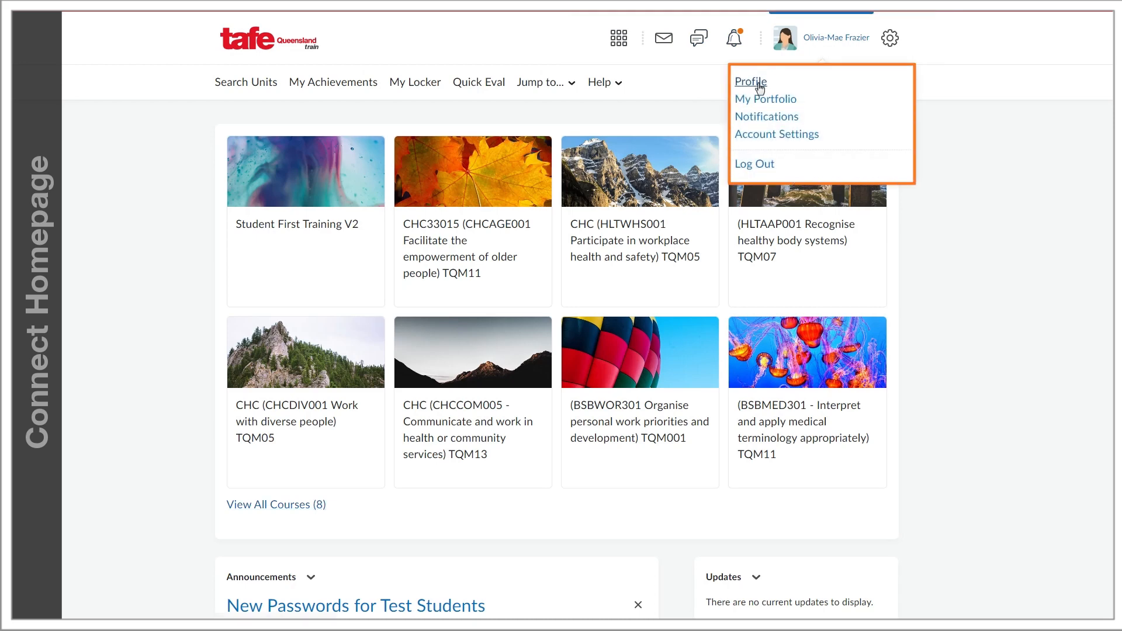
pyautogui.moveTo(766, 116)
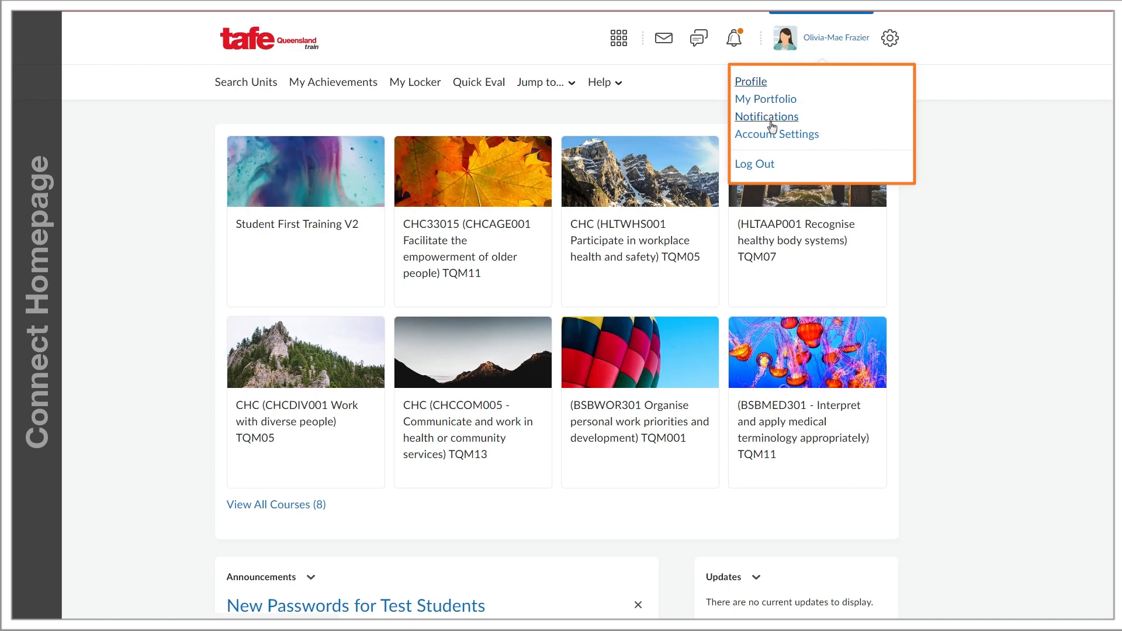
pyautogui.moveTo(771, 174)
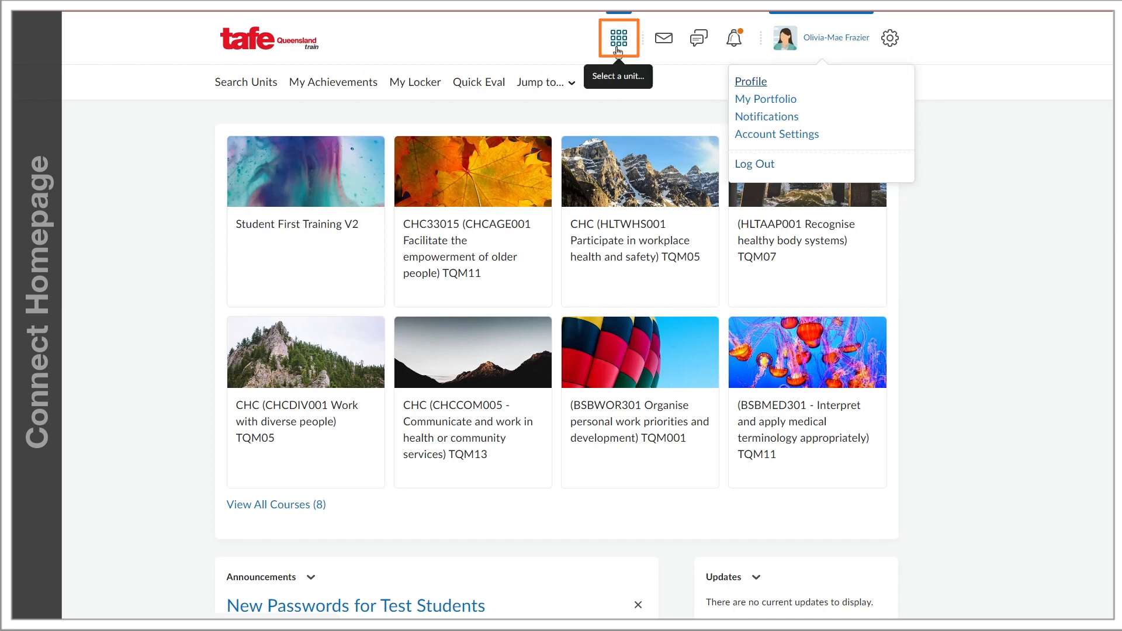
# Step: Pin Student First Training V2 from the Select a unit list, then dismiss the list
pyautogui.click(617, 37)
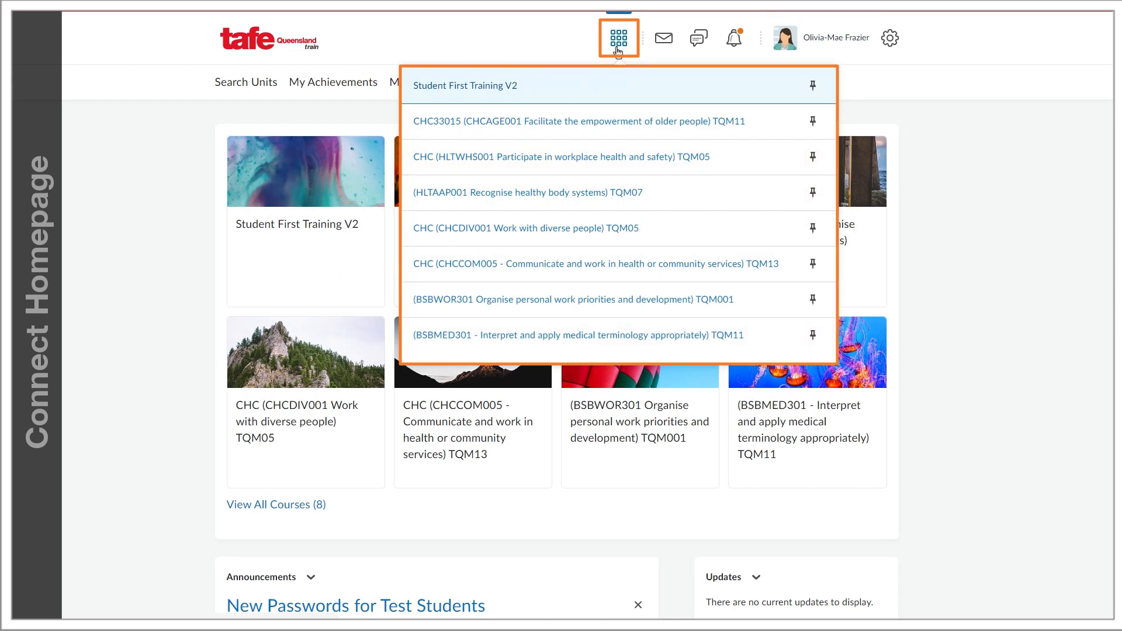
pyautogui.moveTo(604, 156)
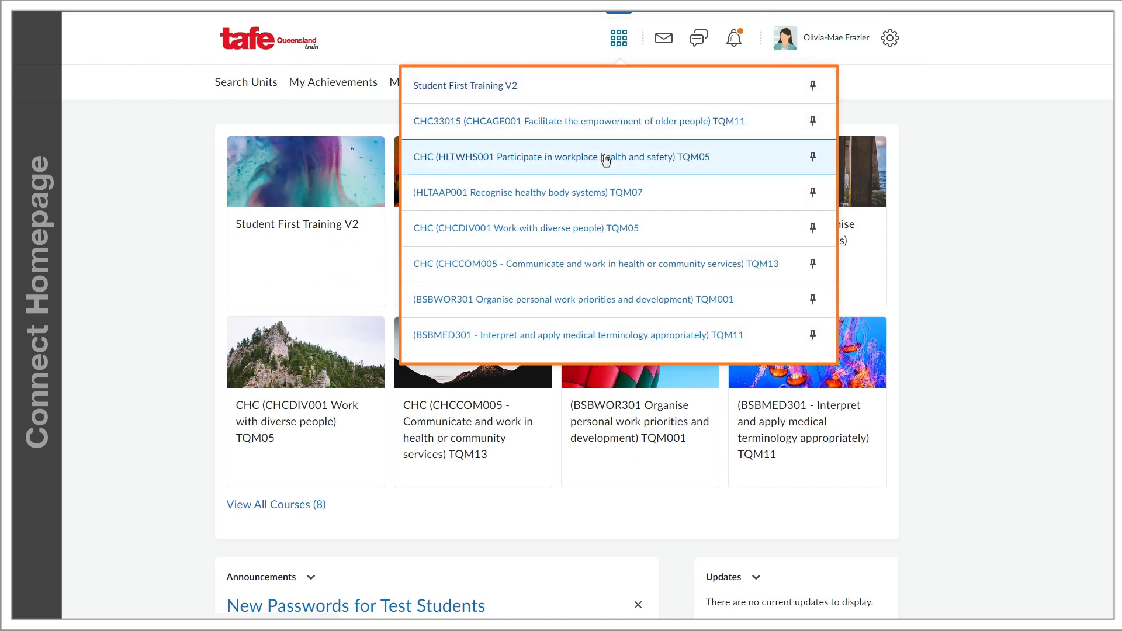
pyautogui.moveTo(588, 304)
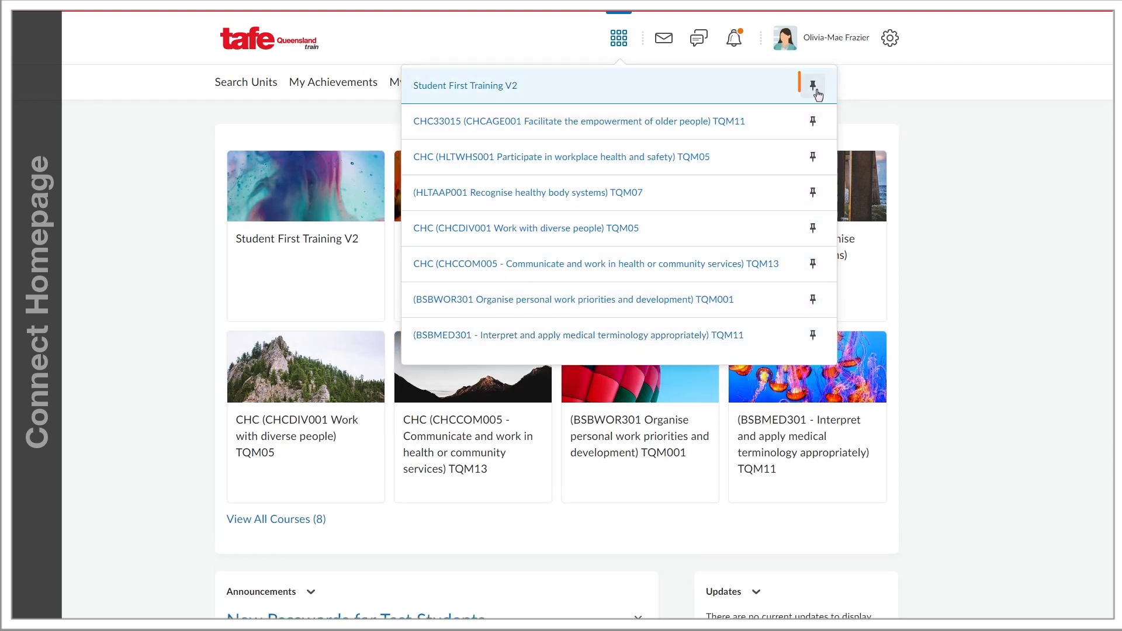
pyautogui.click(812, 85)
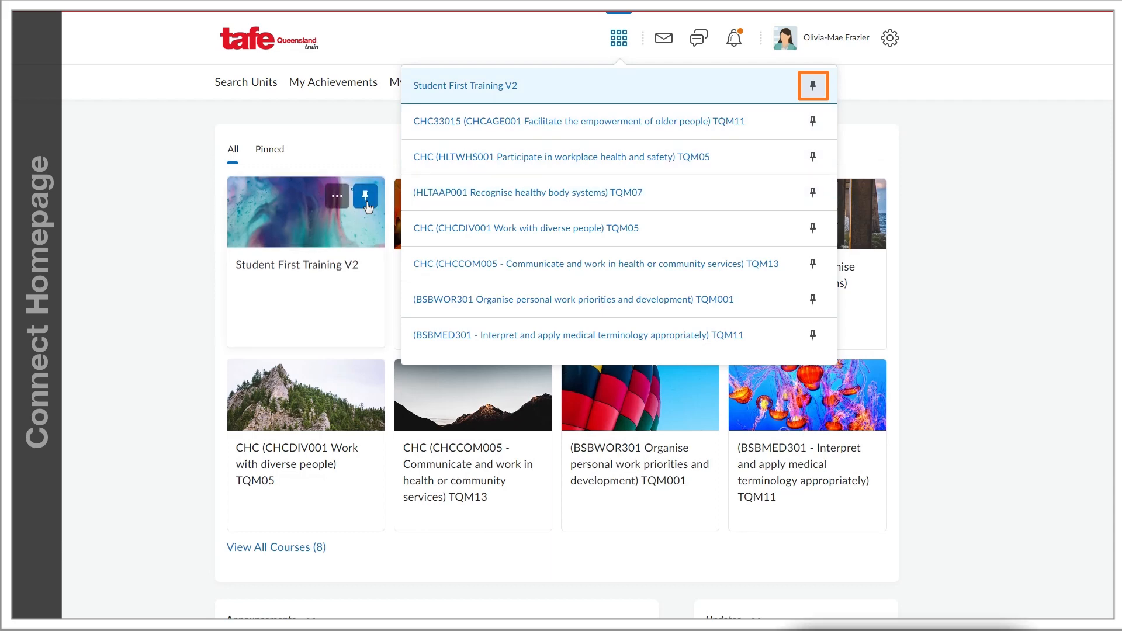
pyautogui.click(812, 85)
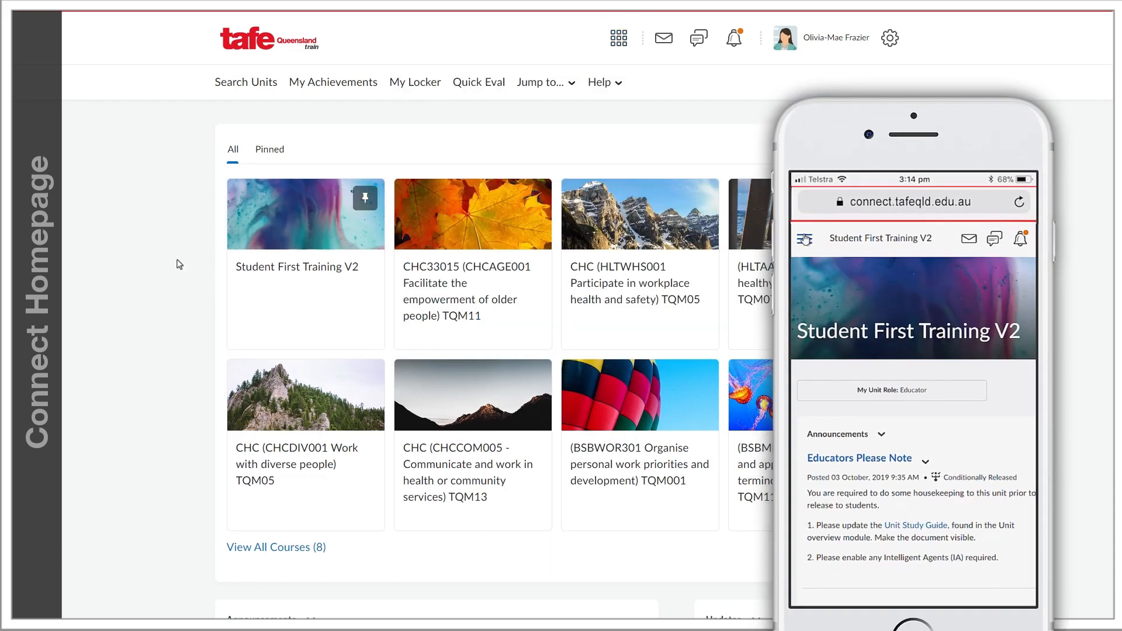
pyautogui.moveTo(804, 238)
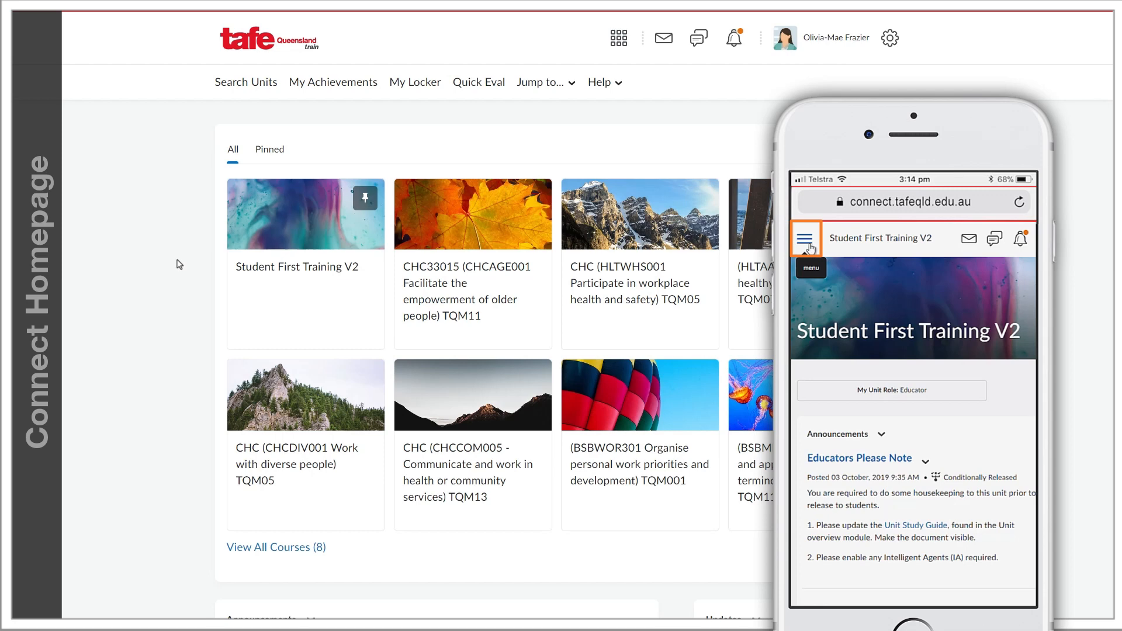
# Step: From the mobile hamburger menu, show the unit-switching list inside Student First Training V2
pyautogui.click(804, 238)
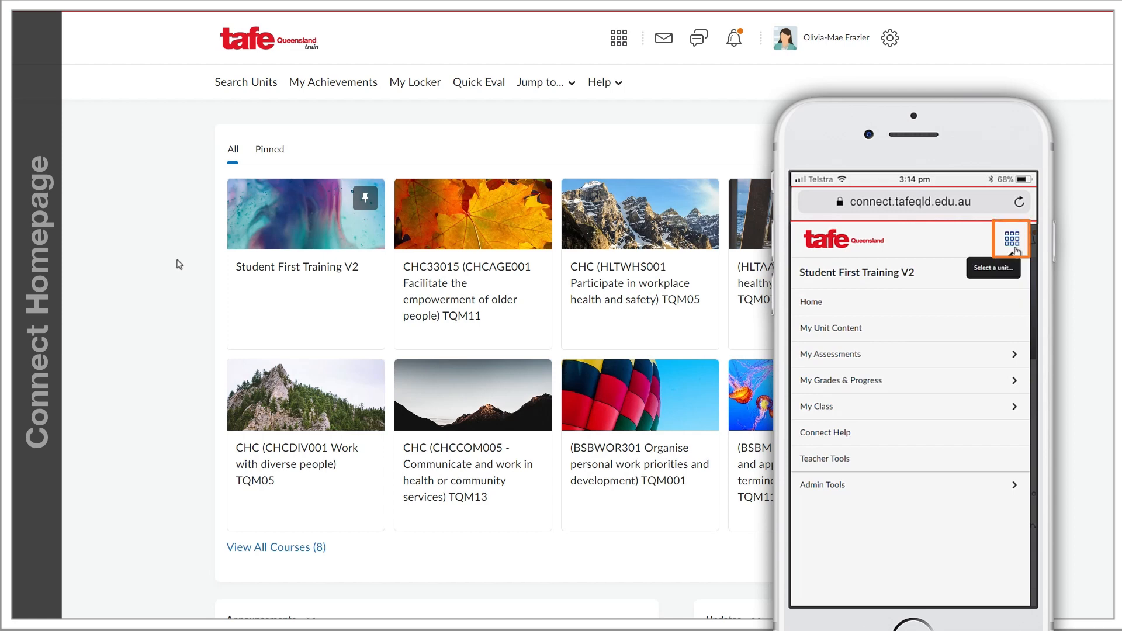
pyautogui.click(1010, 238)
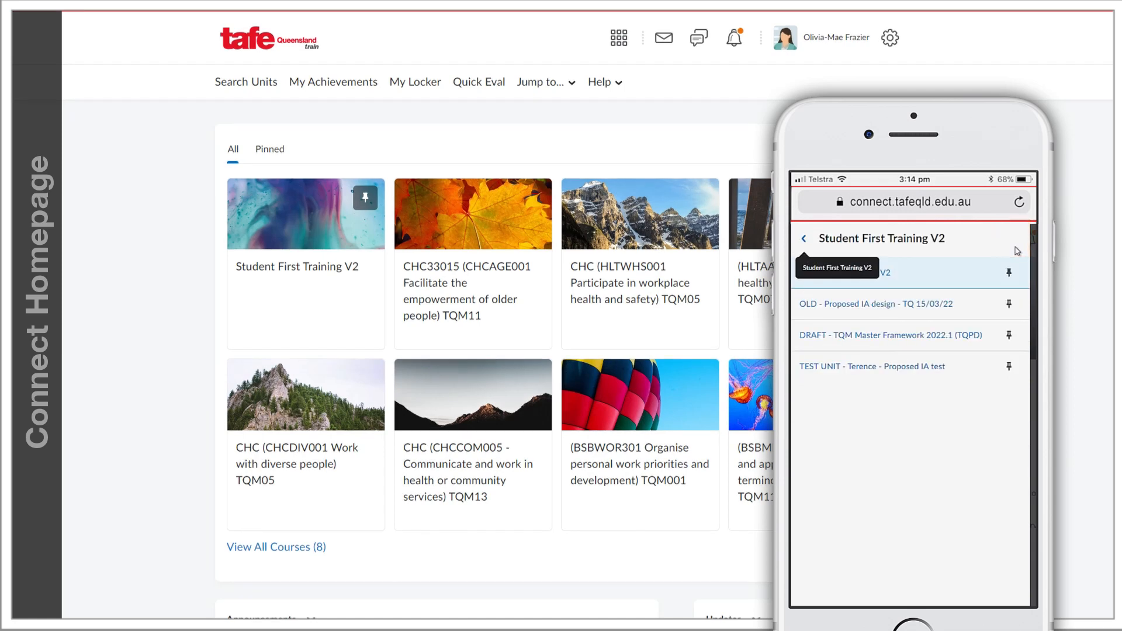
# Step: Scroll past Announcements, Updates, Course Calendar and My Settings widgets to the homepage footer
pyautogui.scroll(-3)
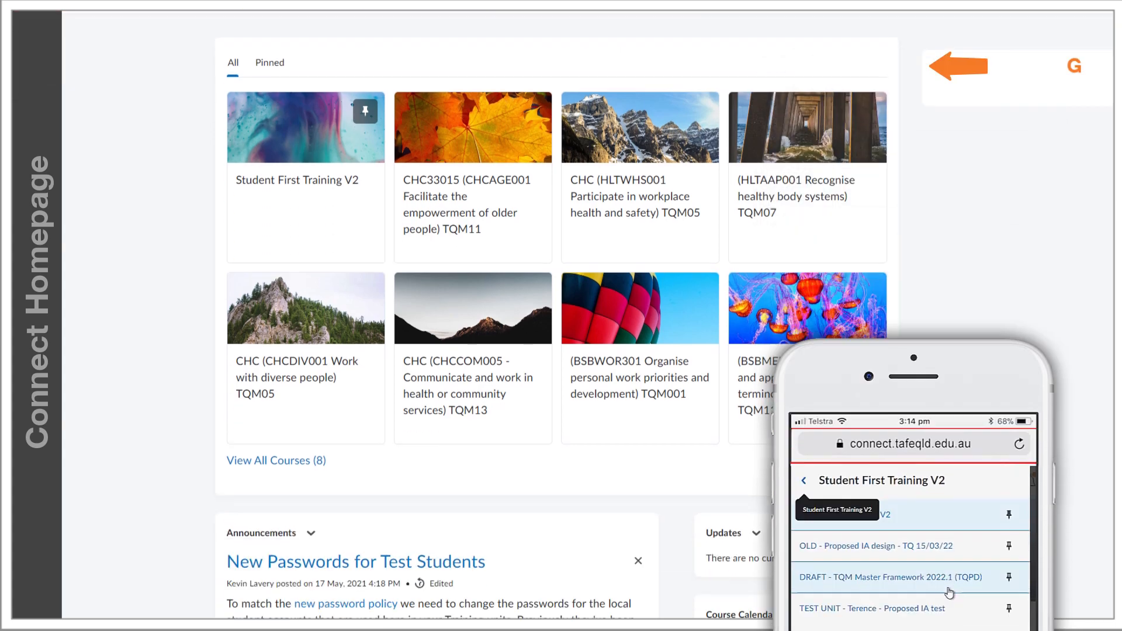
pyautogui.scroll(-3)
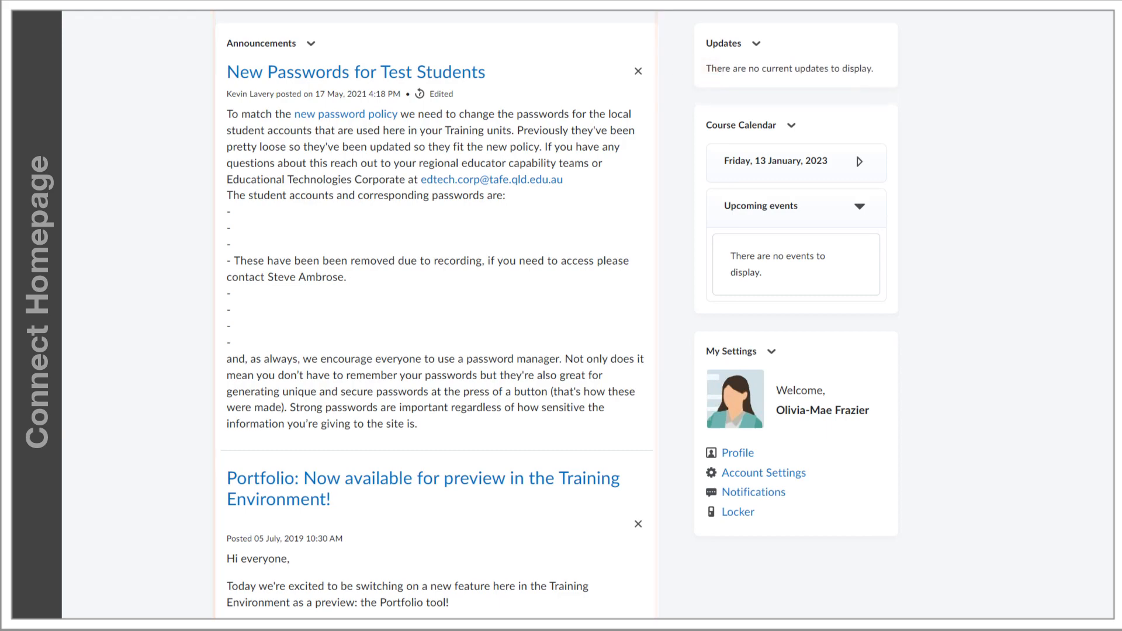
pyautogui.scroll(-3)
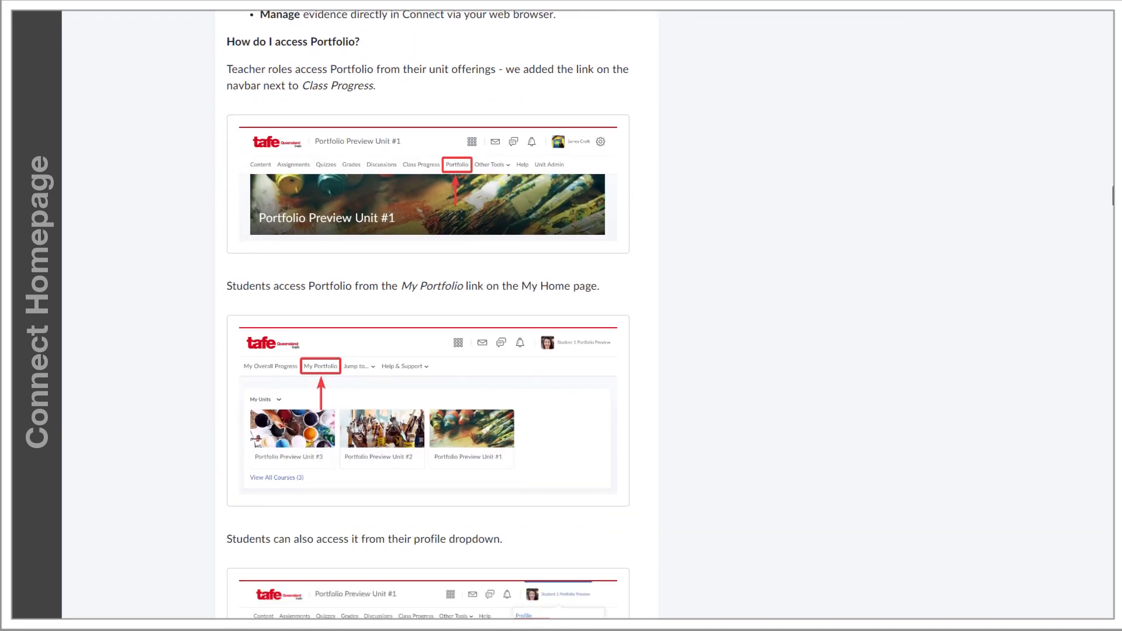
pyautogui.scroll(-3)
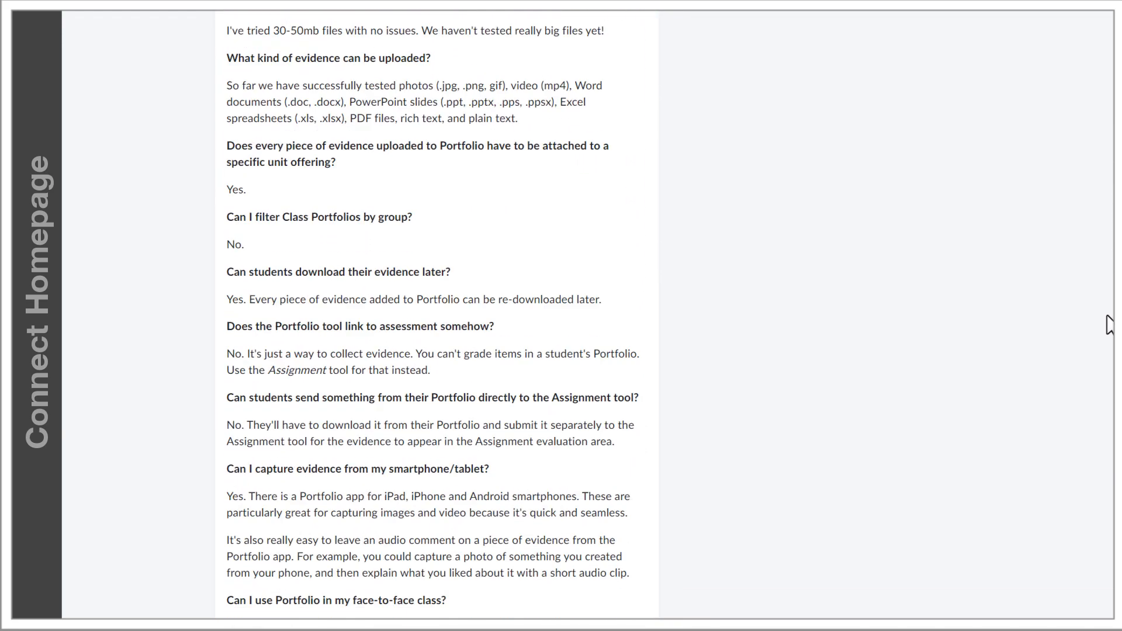
pyautogui.scroll(-3)
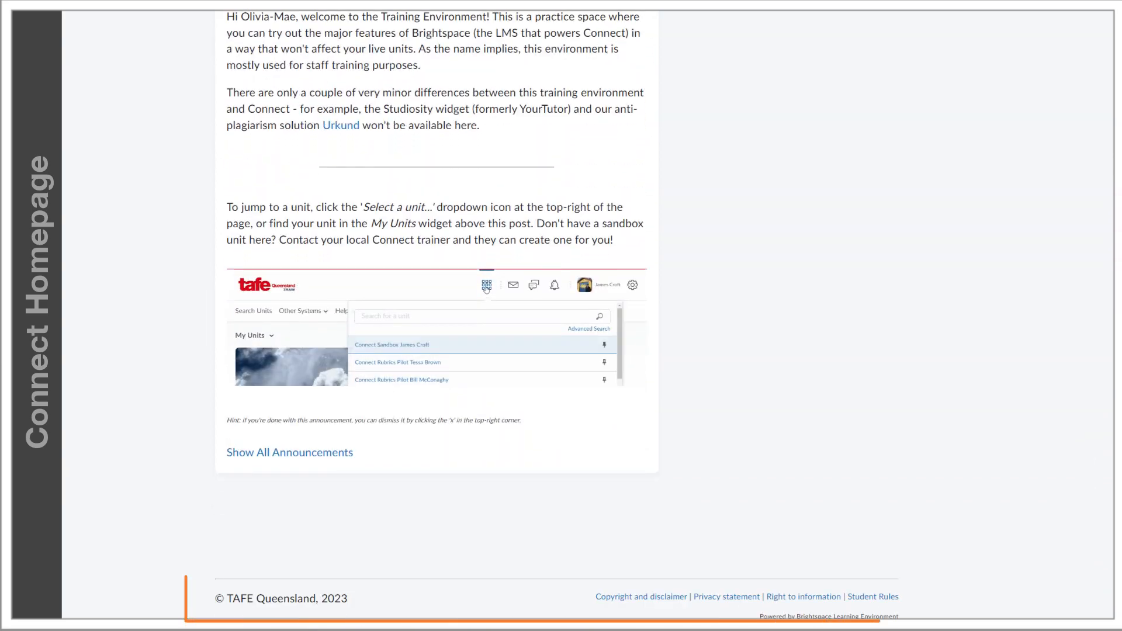
pyautogui.scroll(-3)
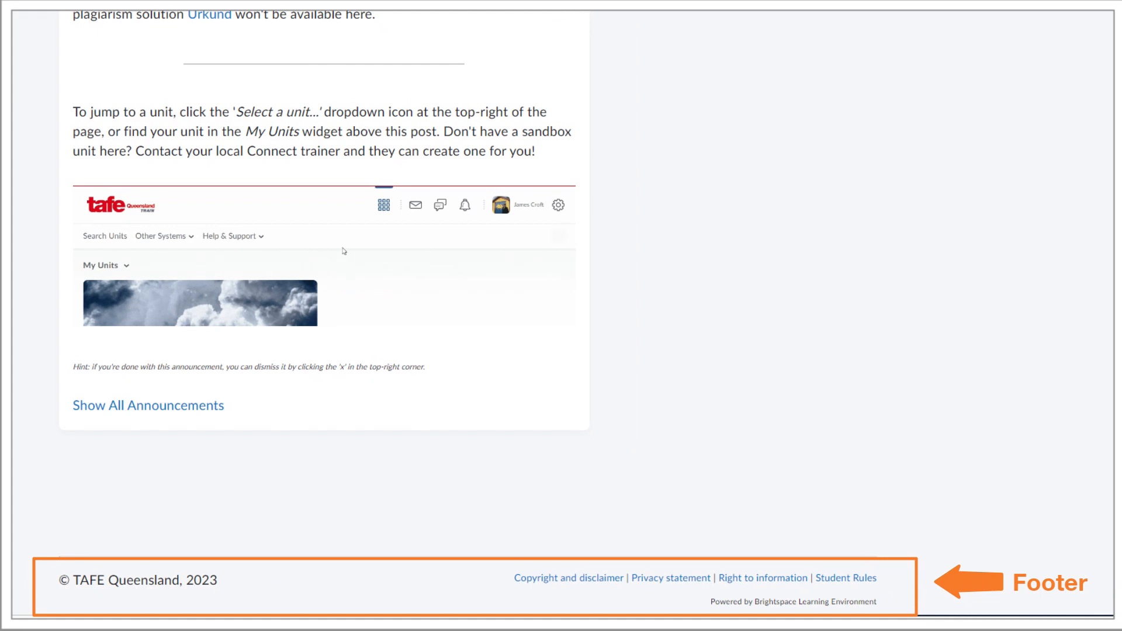
pyautogui.click(384, 205)
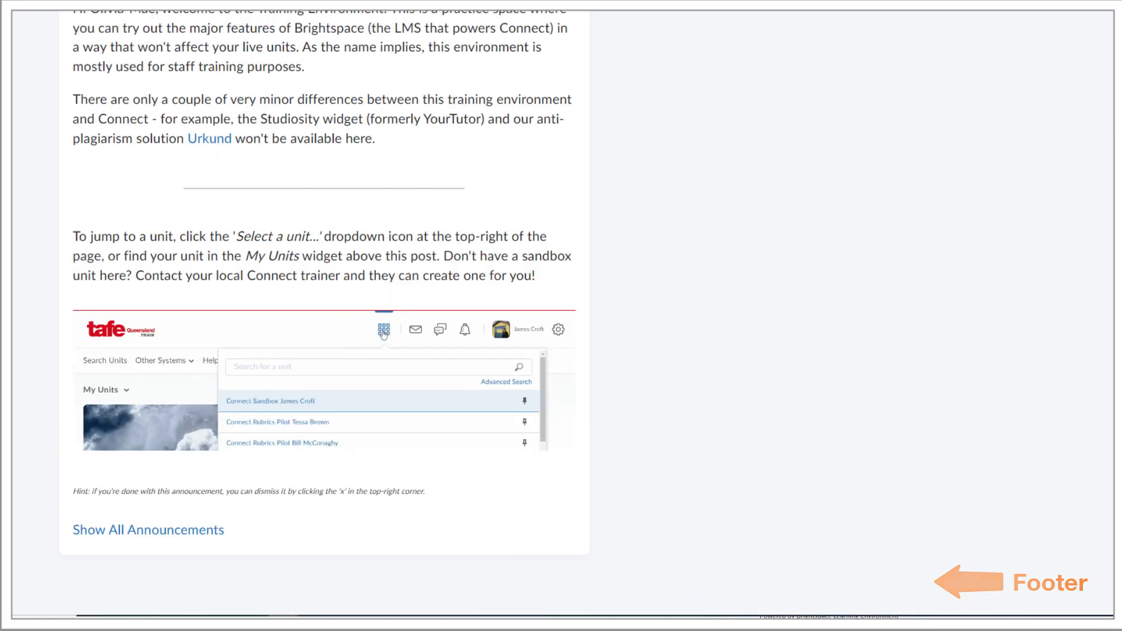
pyautogui.scroll(-3)
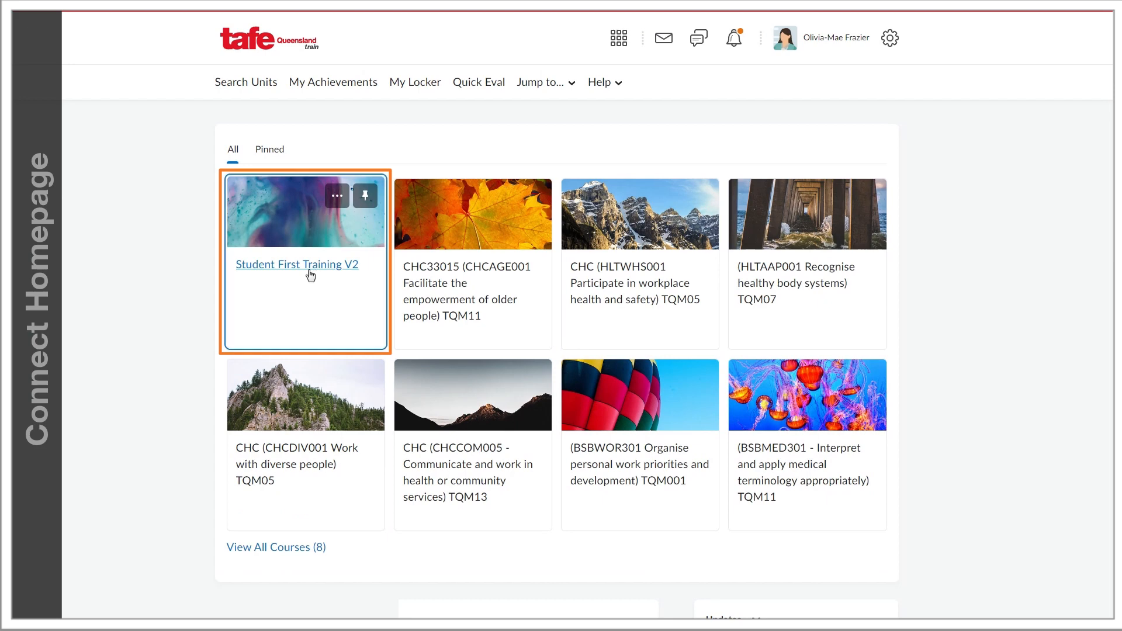
# Step: Enter the Student First Training V2 unit from its homepage tile
pyautogui.click(295, 264)
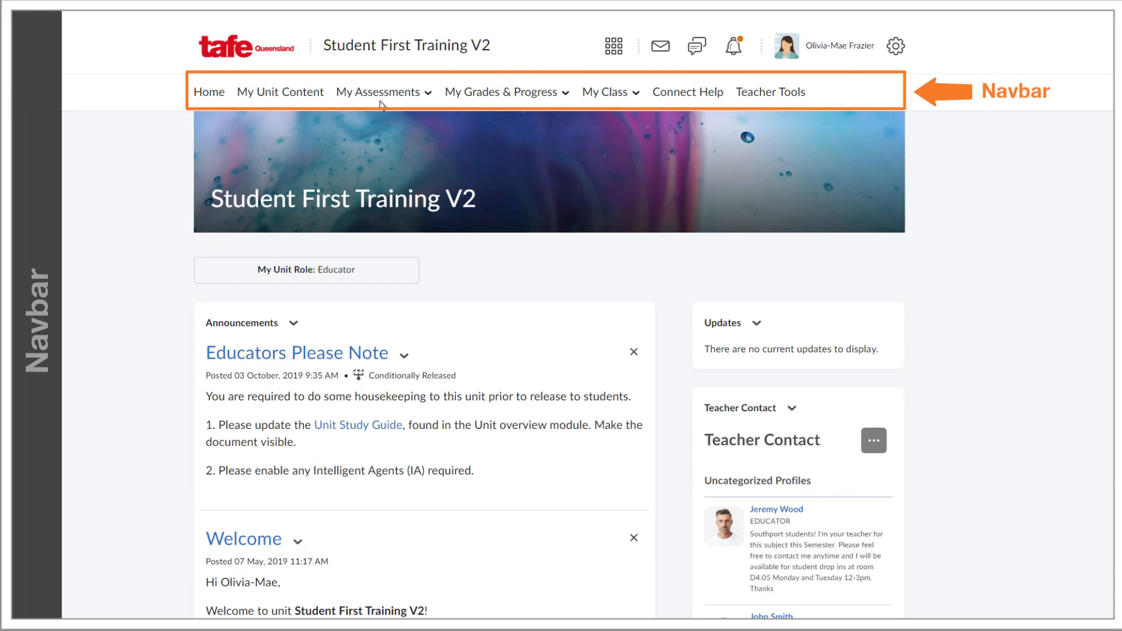
pyautogui.moveTo(604, 92)
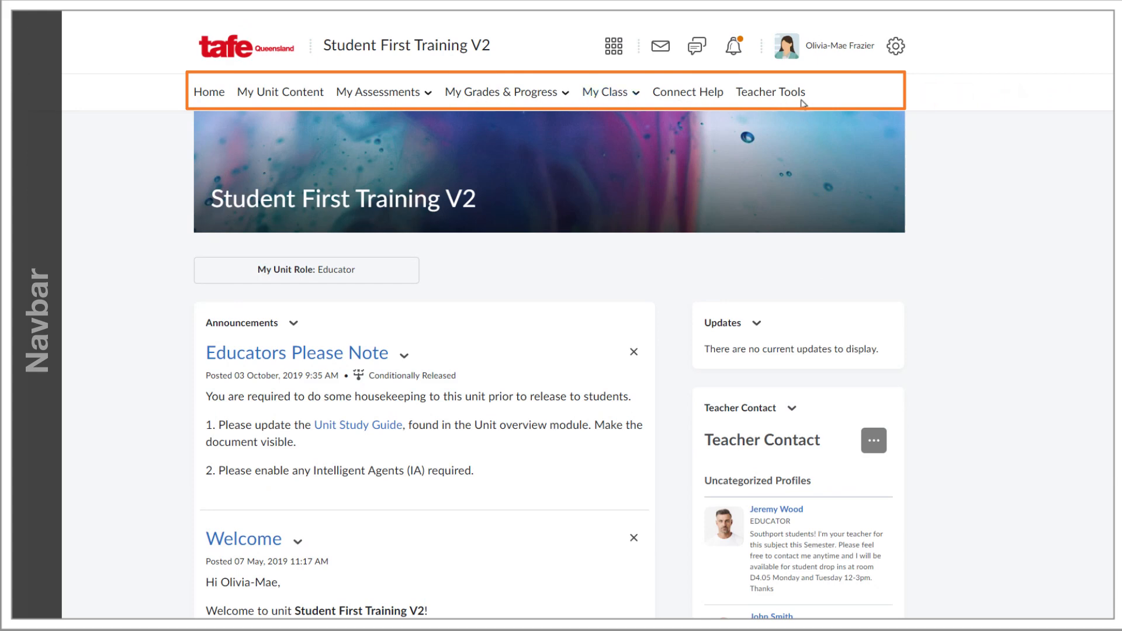
pyautogui.moveTo(1031, 104)
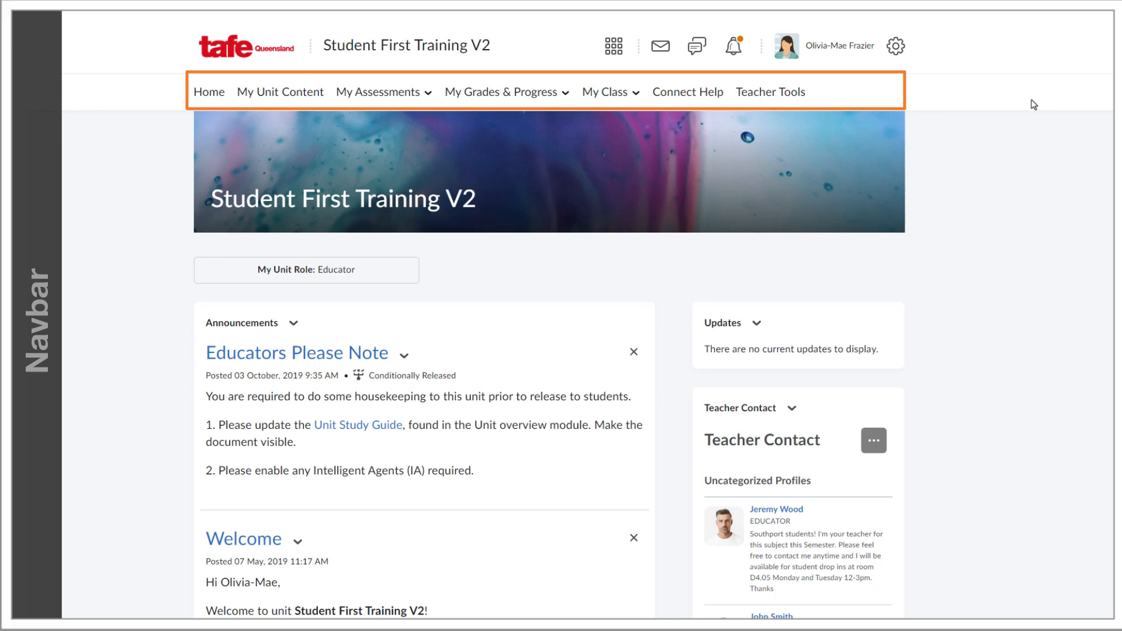
pyautogui.moveTo(686, 91)
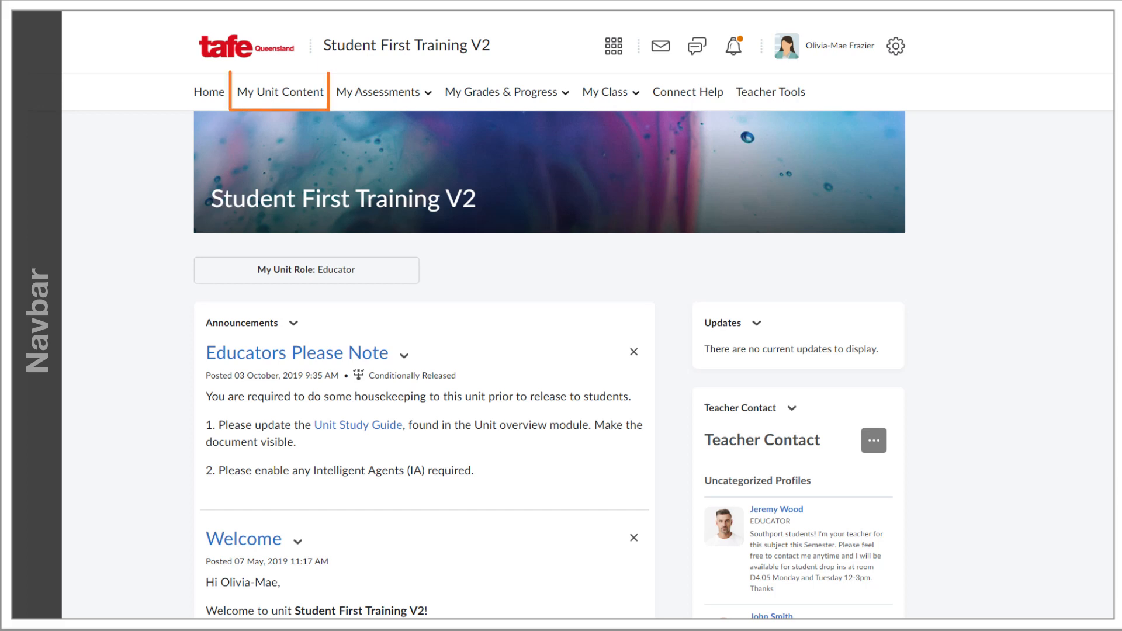
pyautogui.click(279, 91)
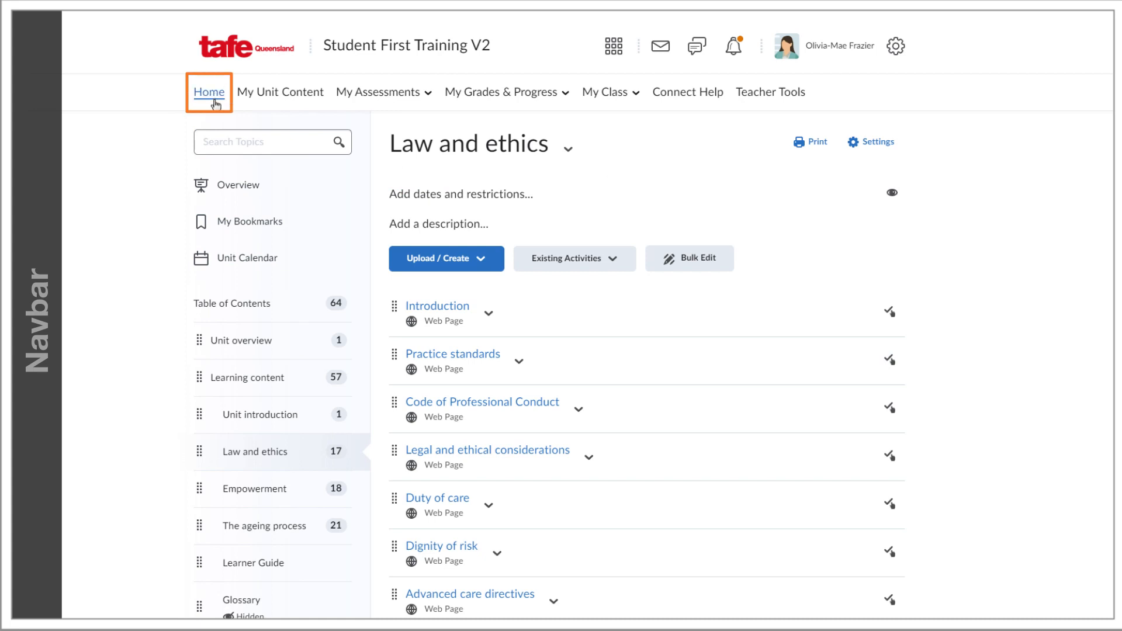
pyautogui.click(208, 91)
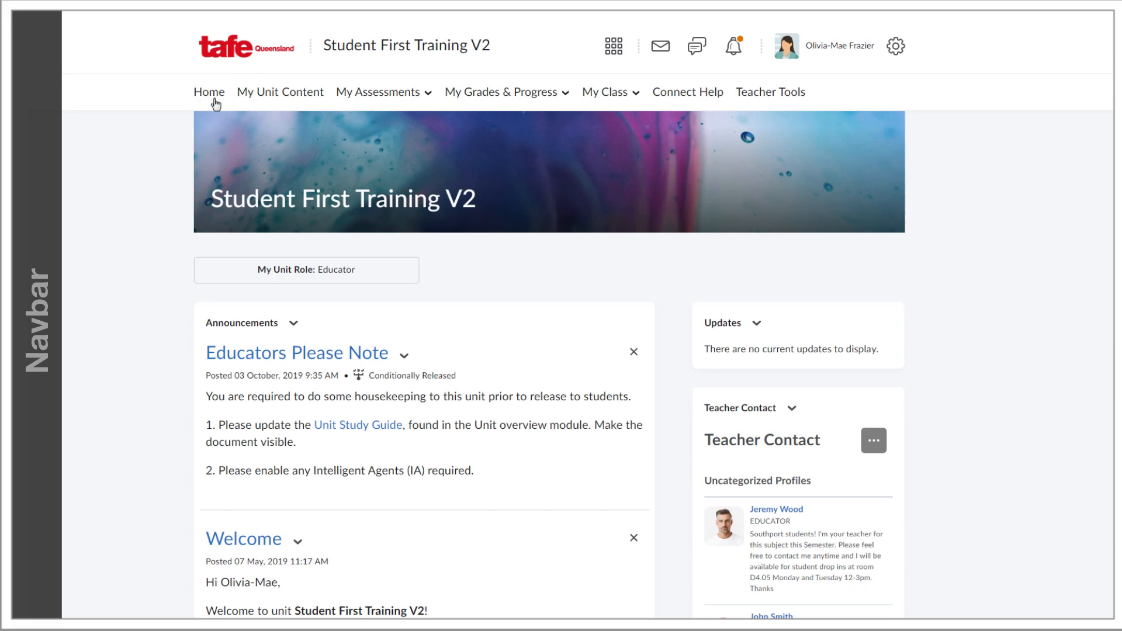
pyautogui.moveTo(689, 252)
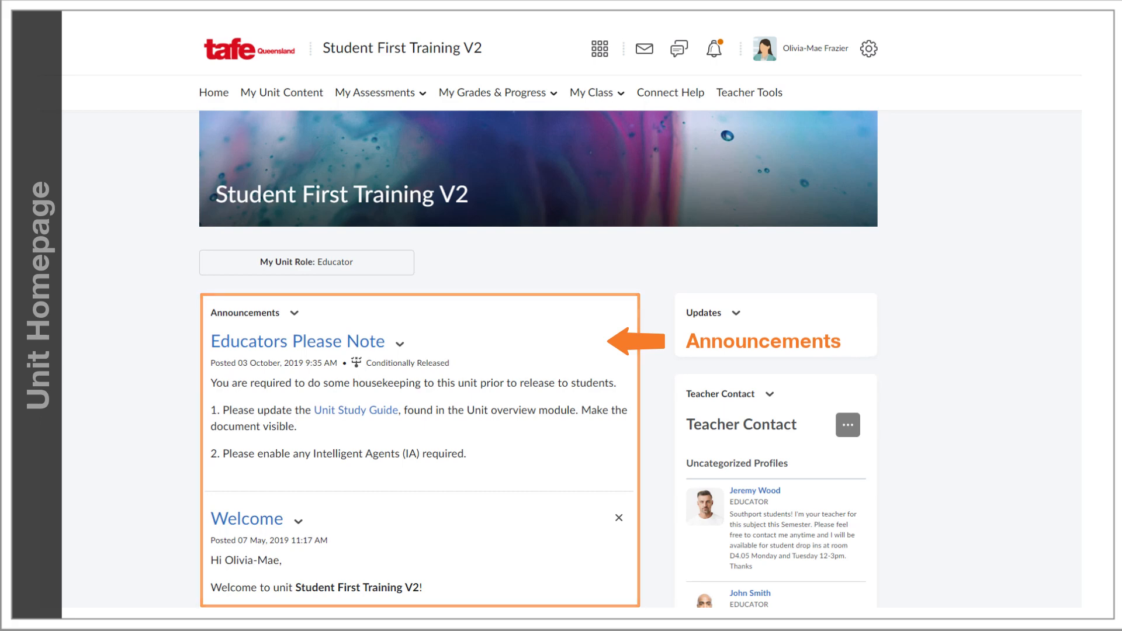
pyautogui.scroll(-3)
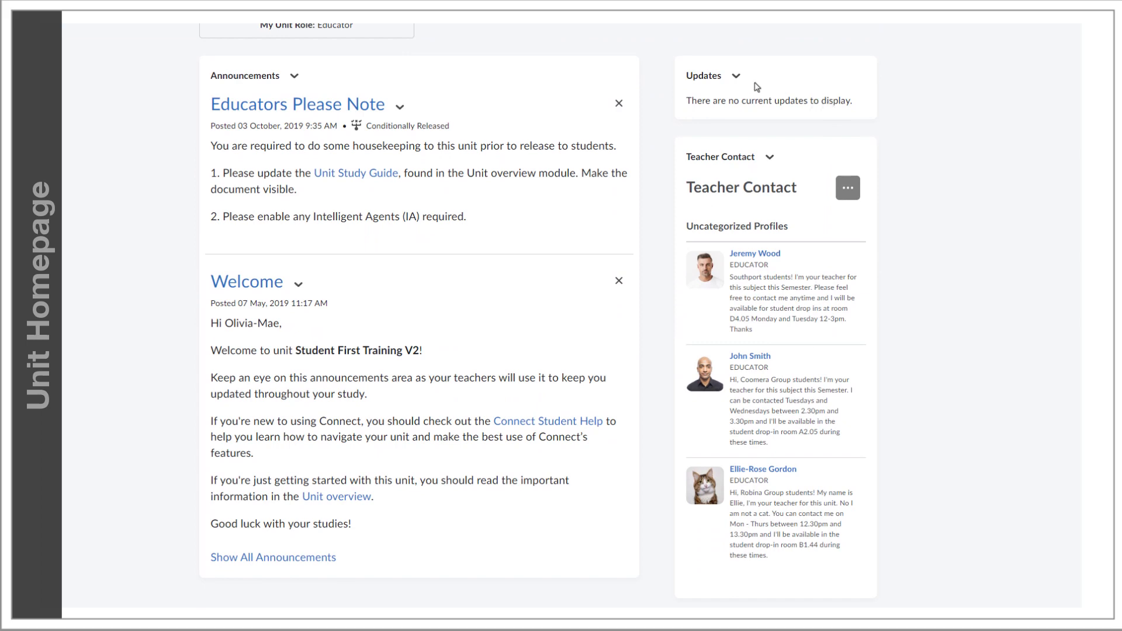
pyautogui.moveTo(735, 77)
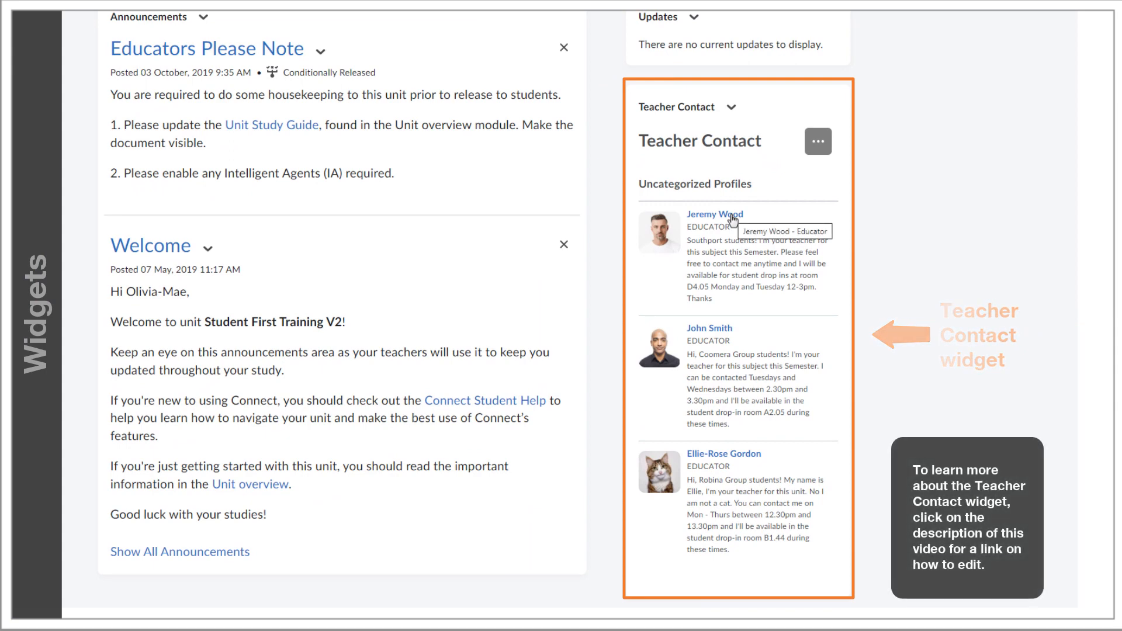
pyautogui.click(713, 214)
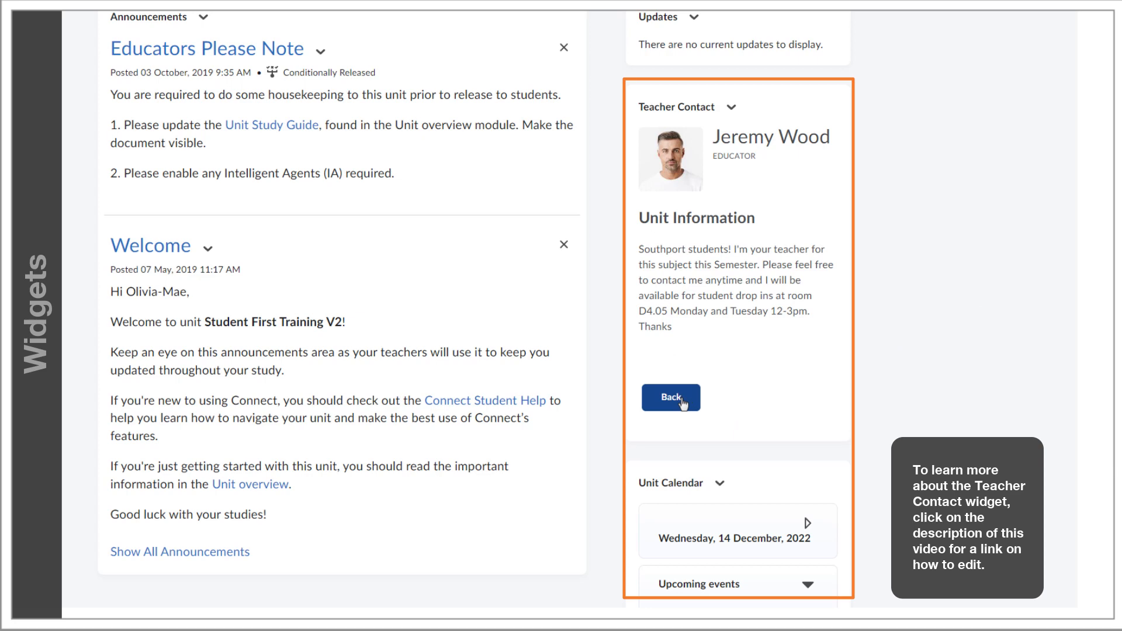
pyautogui.click(668, 398)
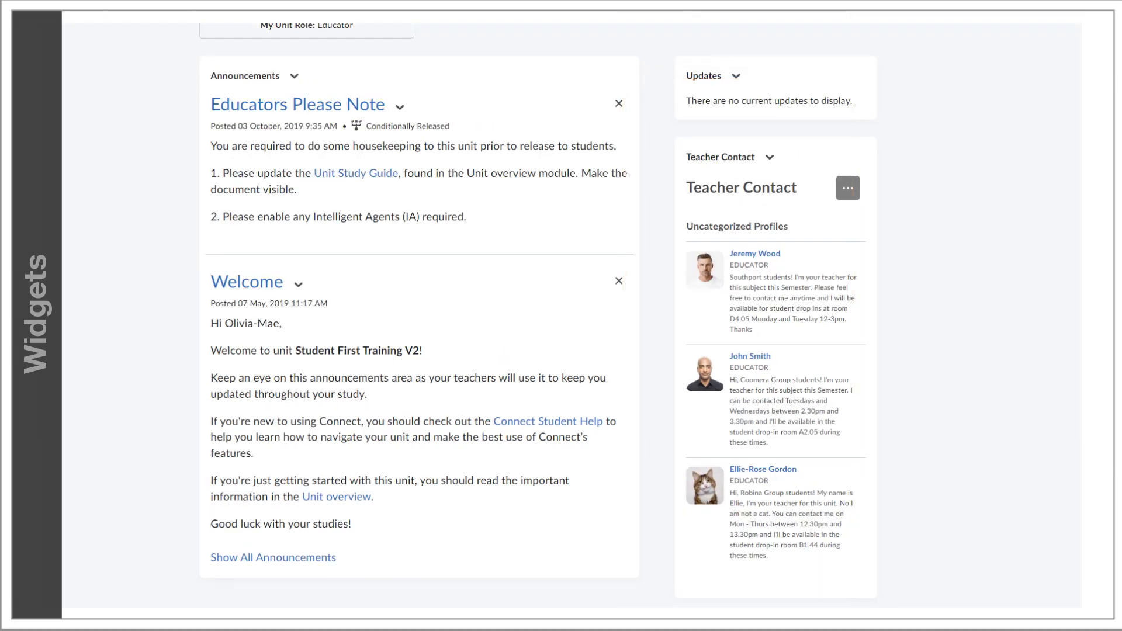
pyautogui.scroll(-3)
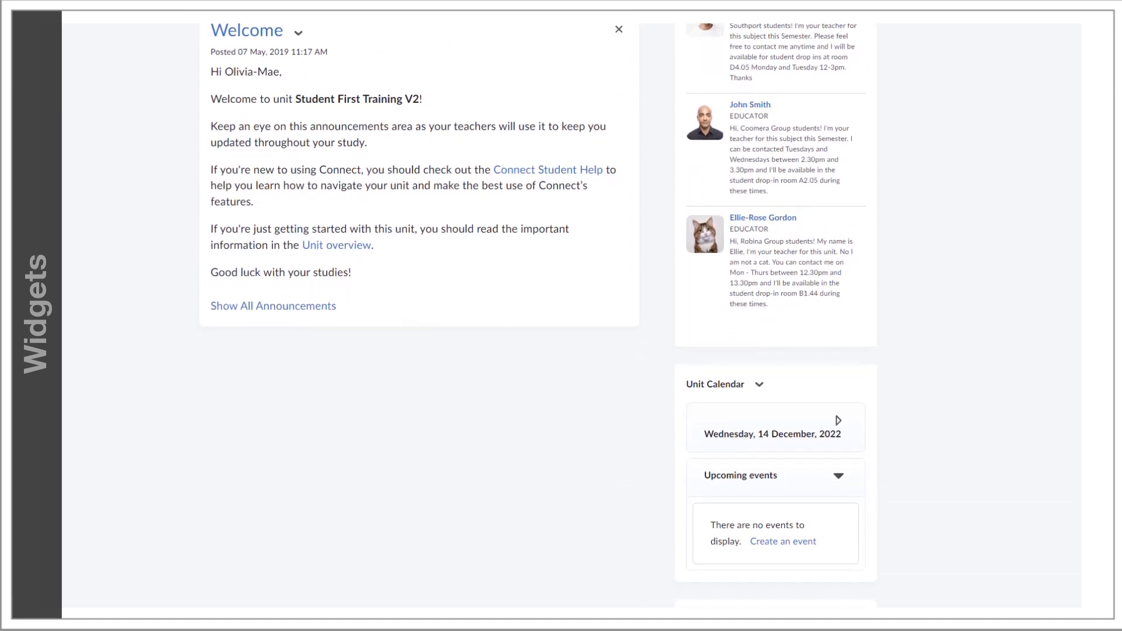
pyautogui.scroll(-3)
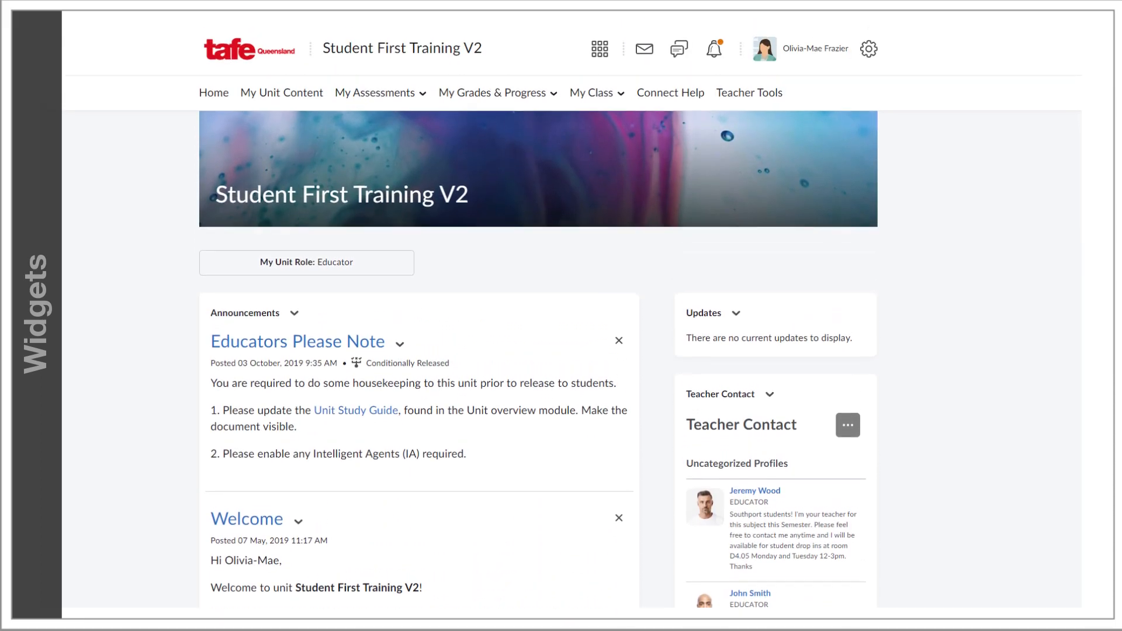
pyautogui.click(813, 48)
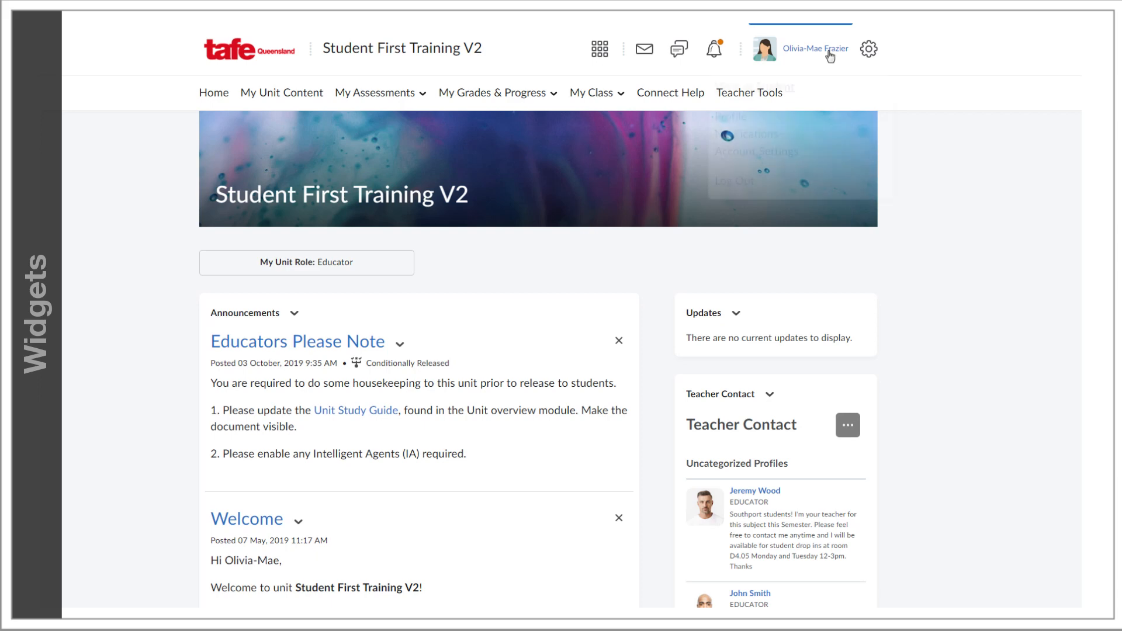
pyautogui.click(809, 48)
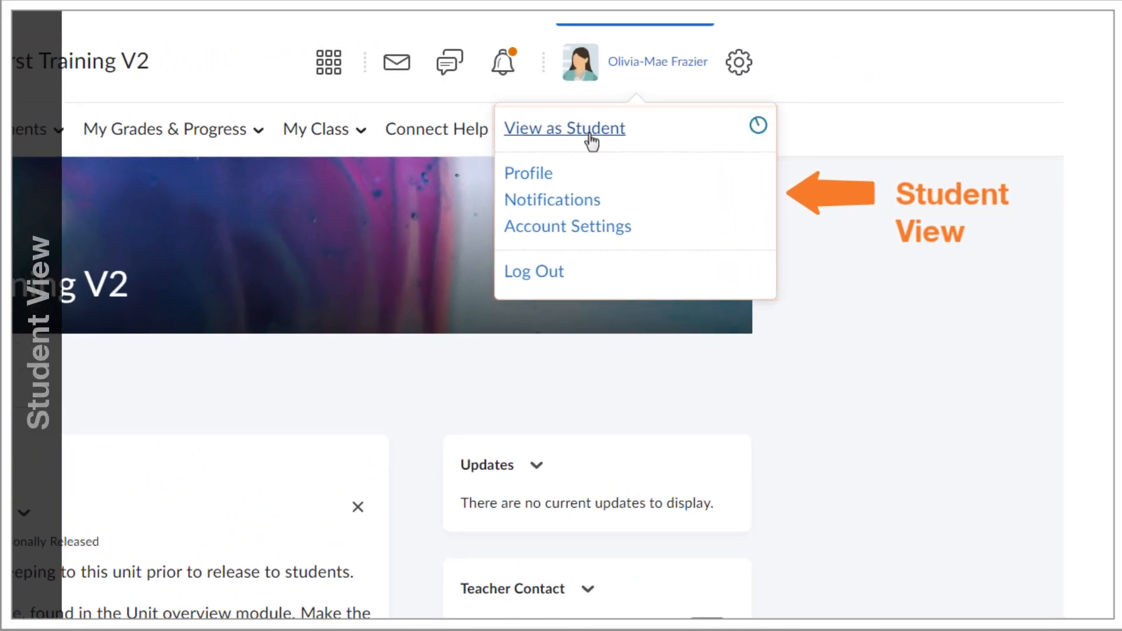
pyautogui.click(564, 128)
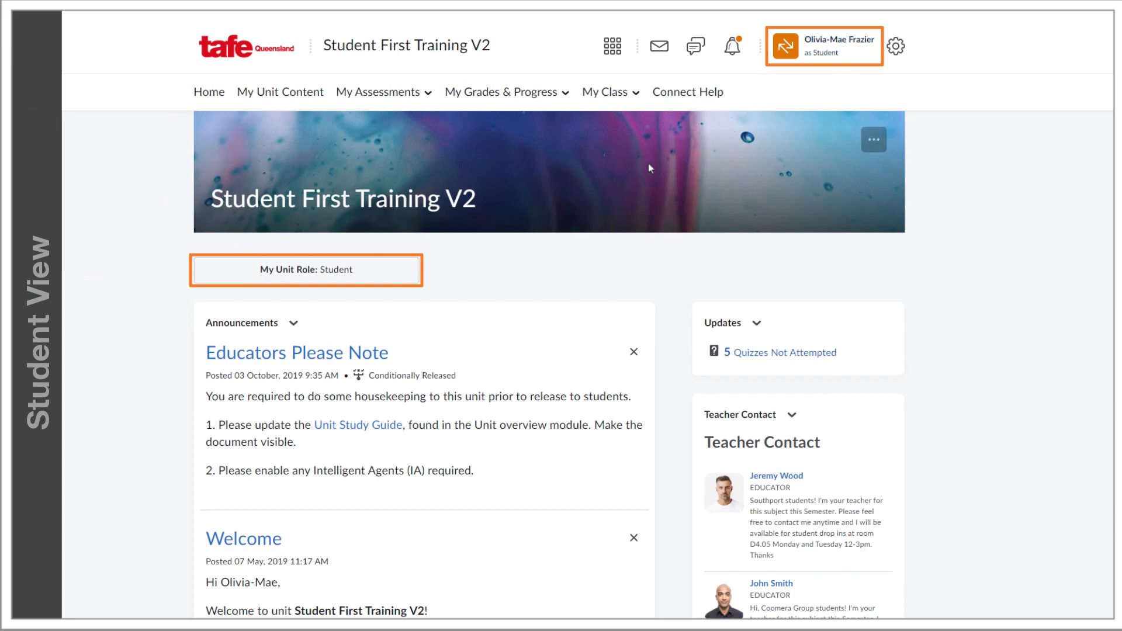
pyautogui.moveTo(381, 279)
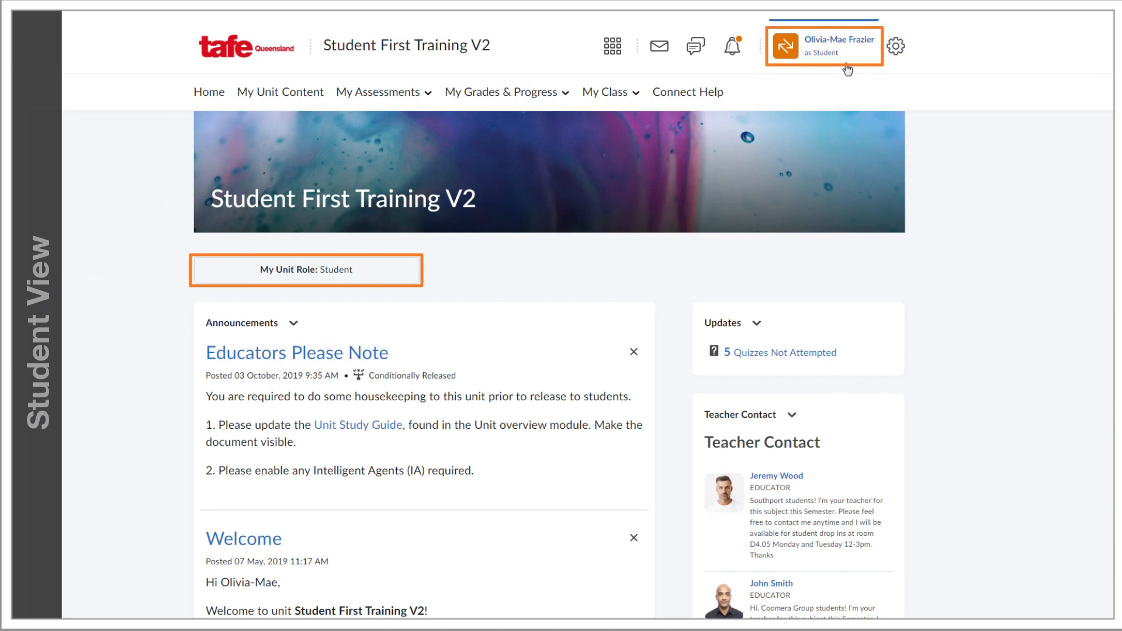
pyautogui.click(822, 45)
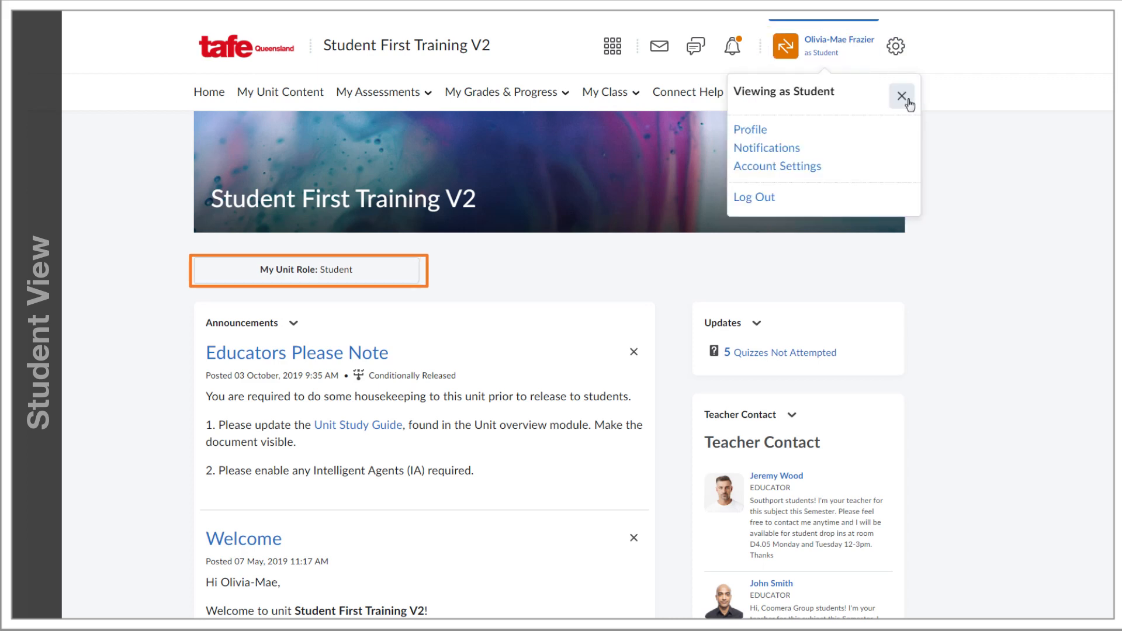
pyautogui.moveTo(902, 95)
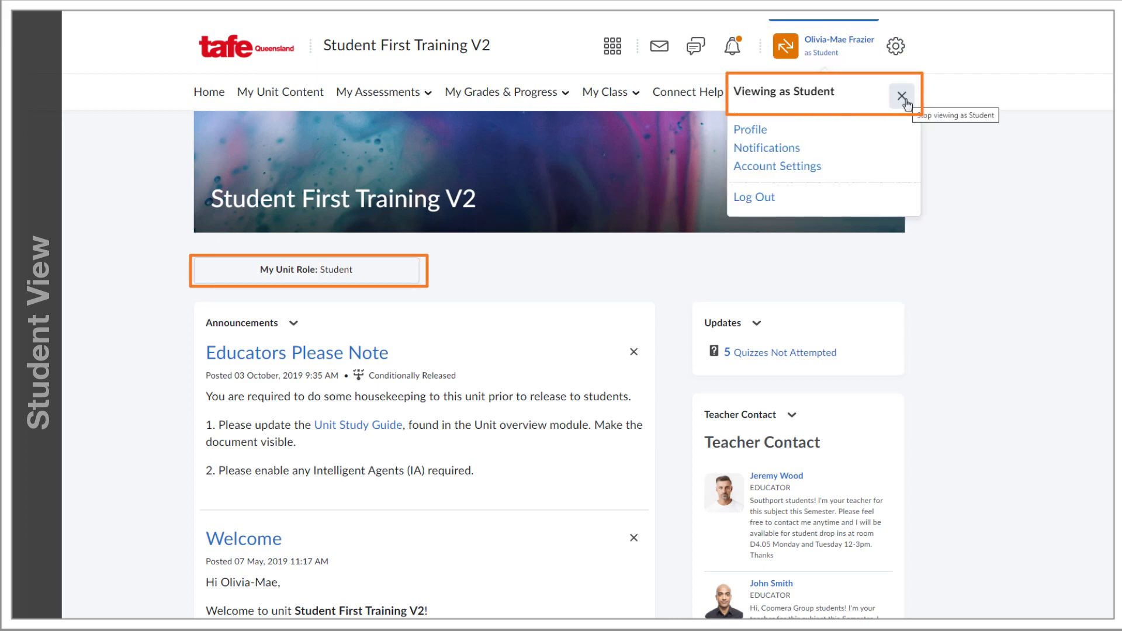
pyautogui.click(900, 96)
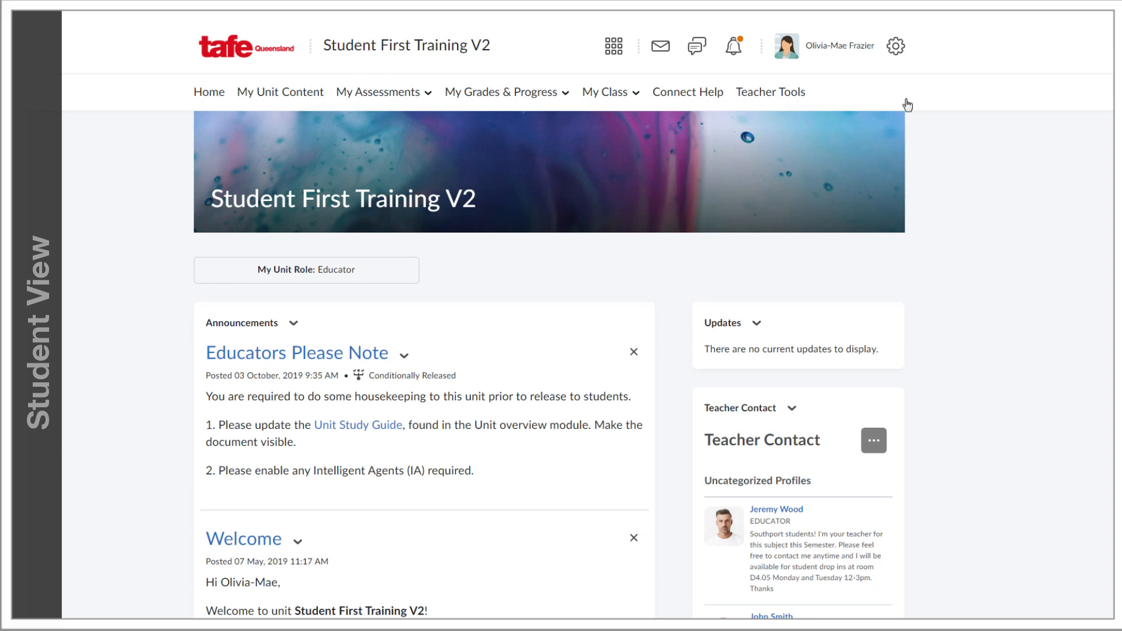
pyautogui.moveTo(343, 71)
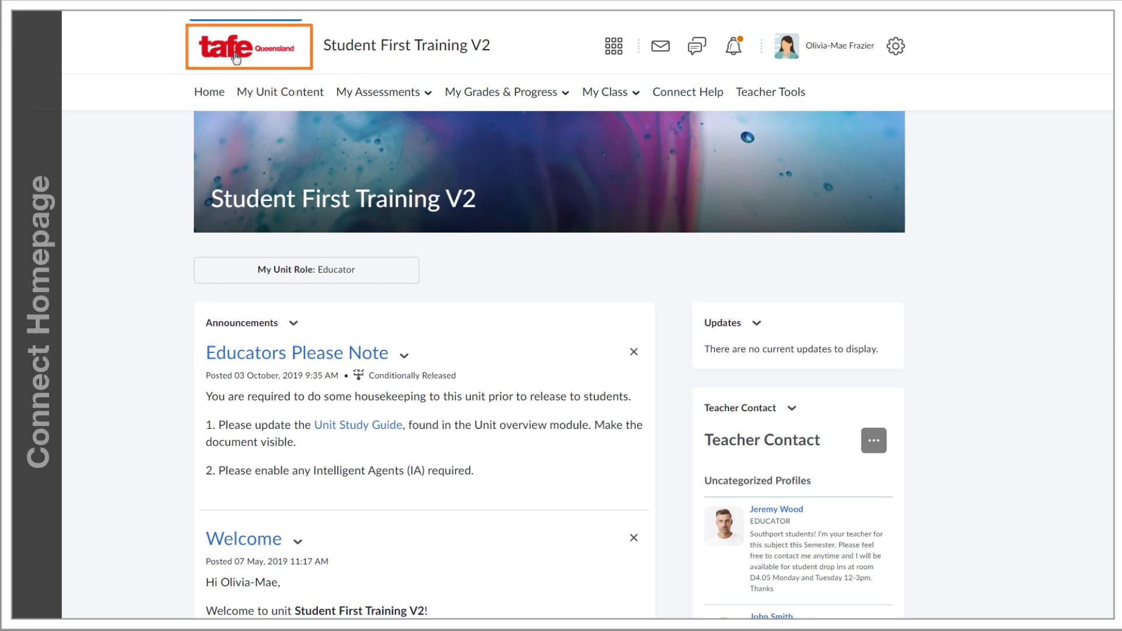
# Step: Go back to the Connect homepage with its grid of eight unit tiles via the TAFE Queensland logo
pyautogui.click(248, 46)
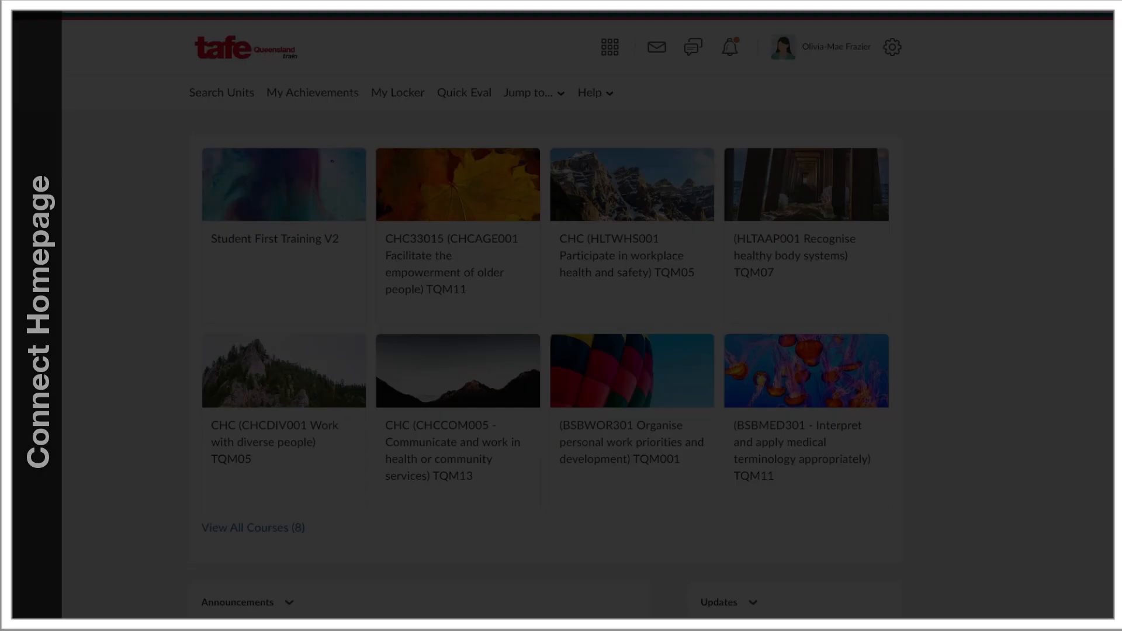